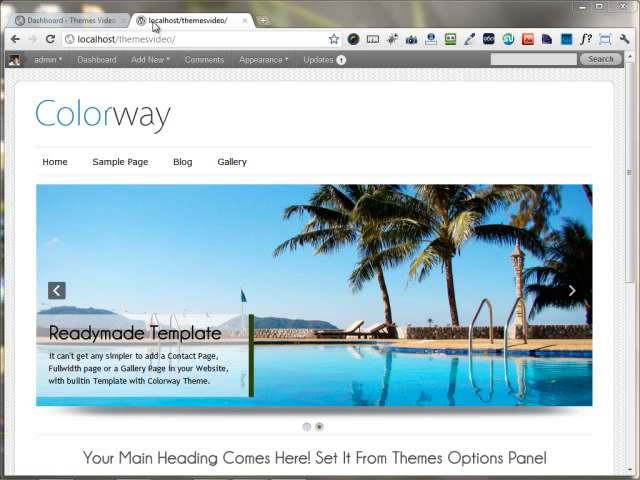
# Start a new page from the admin bar's Add New menu.
pyautogui.click(96, 60)
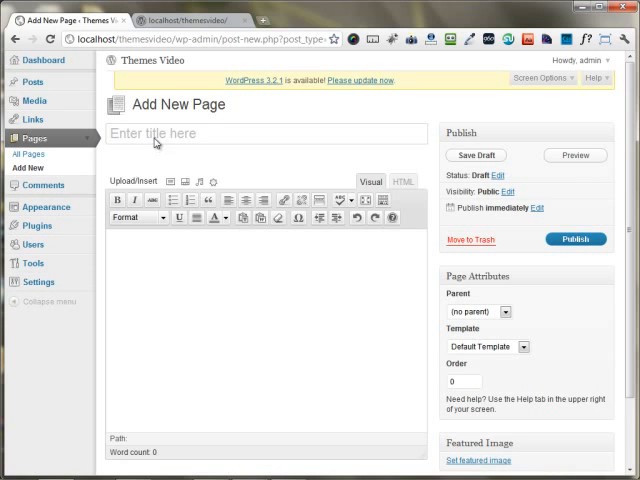
# Title the page 'Contact Us', assign the Contact template, and publish it.
pyautogui.write('Con')
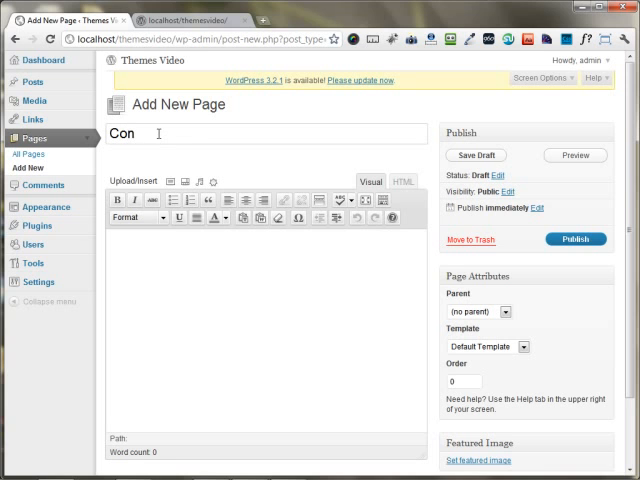
pyautogui.write('tact Us')
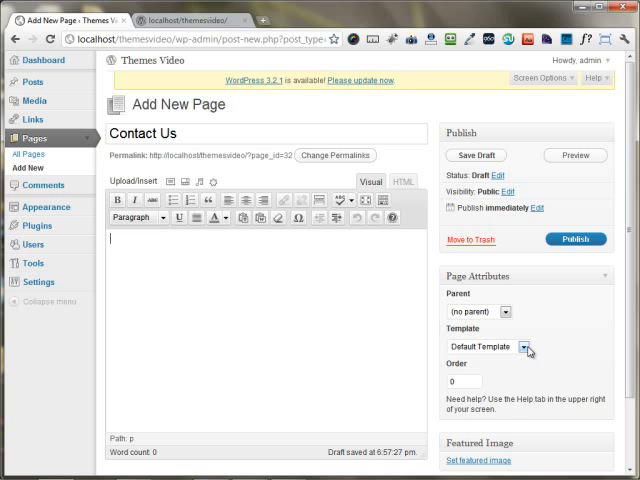
pyautogui.click(516, 348)
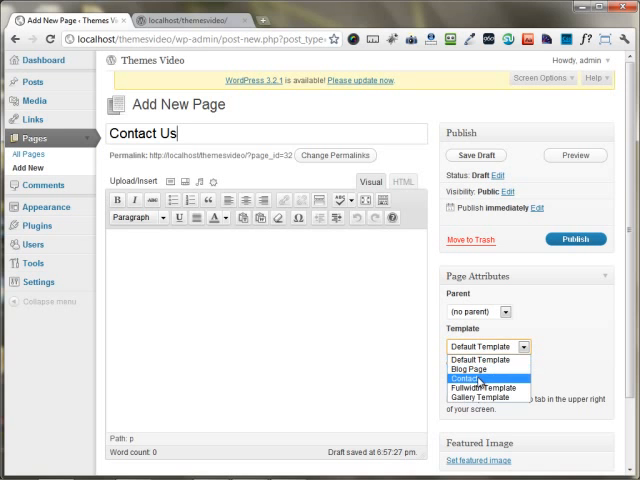
pyautogui.click(480, 376)
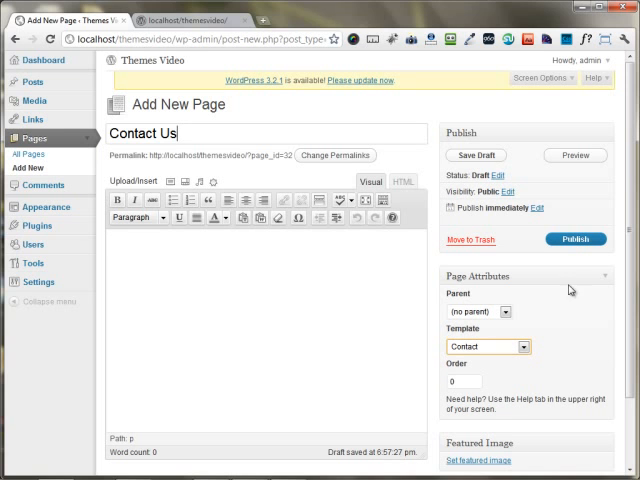
pyautogui.click(576, 240)
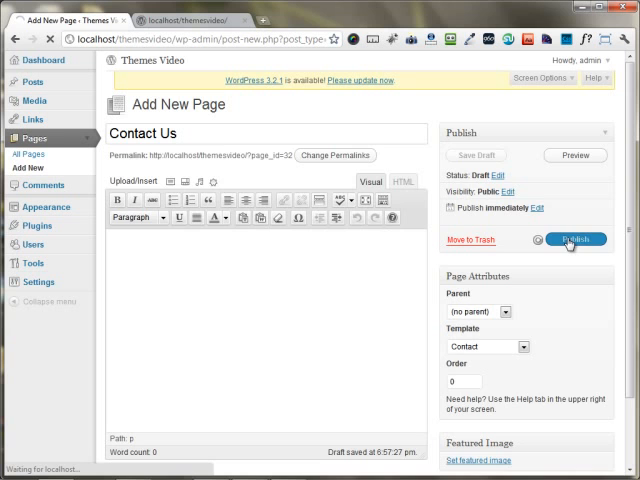
pyautogui.click(576, 240)
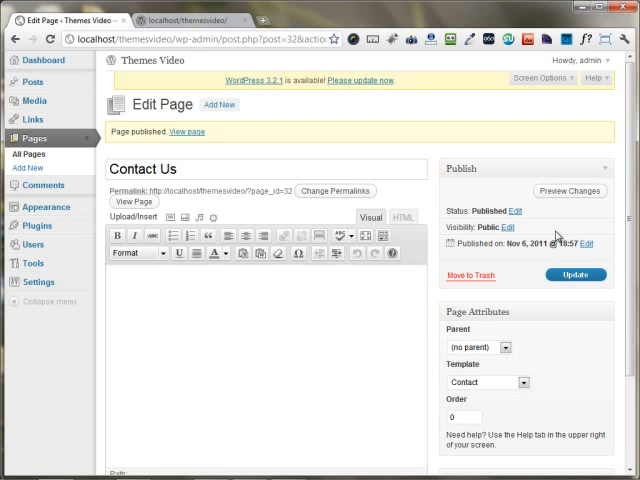
# View the Contact Us page with its Name, Email and Message form on the live site.
pyautogui.click(190, 20)
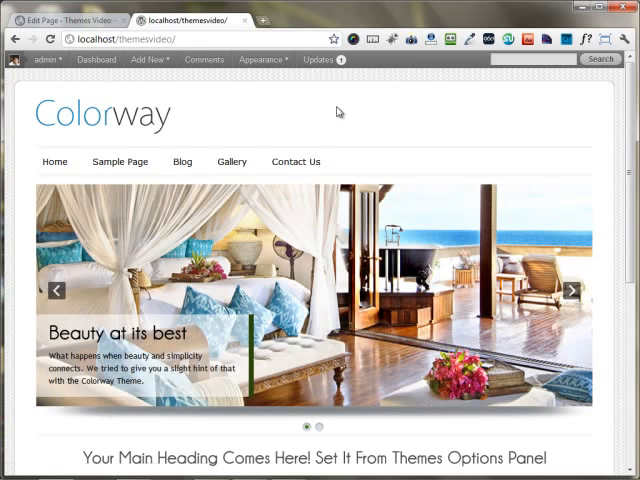
pyautogui.moveTo(296, 160)
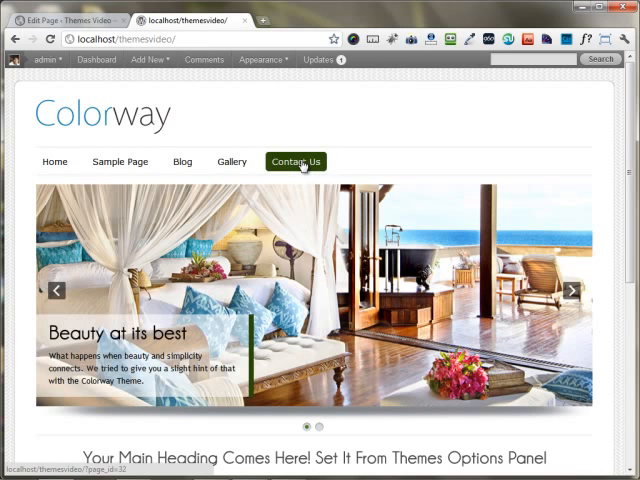
pyautogui.click(296, 160)
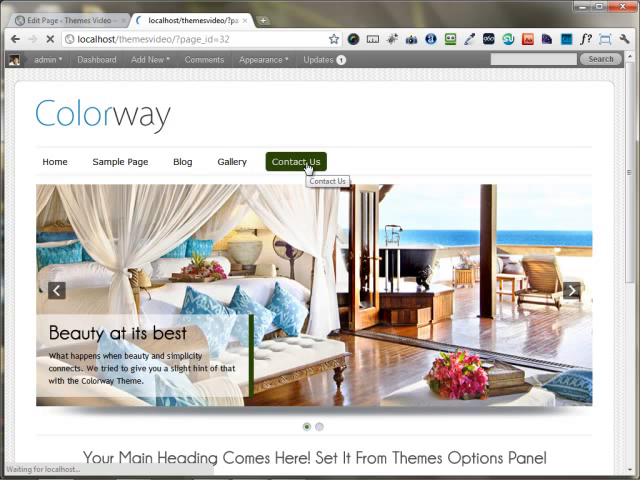
pyautogui.click(296, 160)
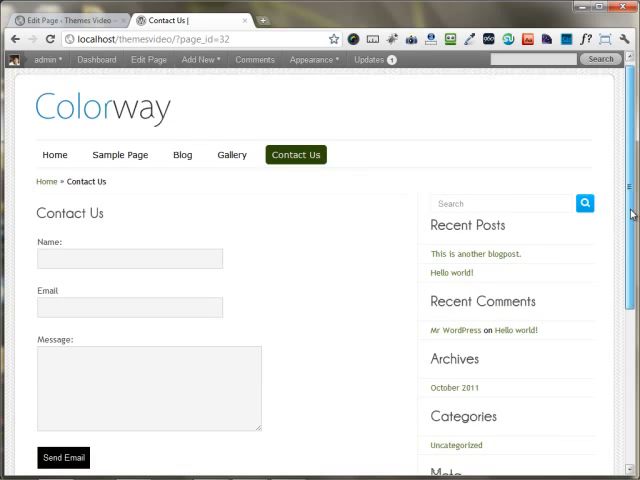
# Review the form lower on the page, then return to the Contact Us edit screen.
pyautogui.scroll(-3)
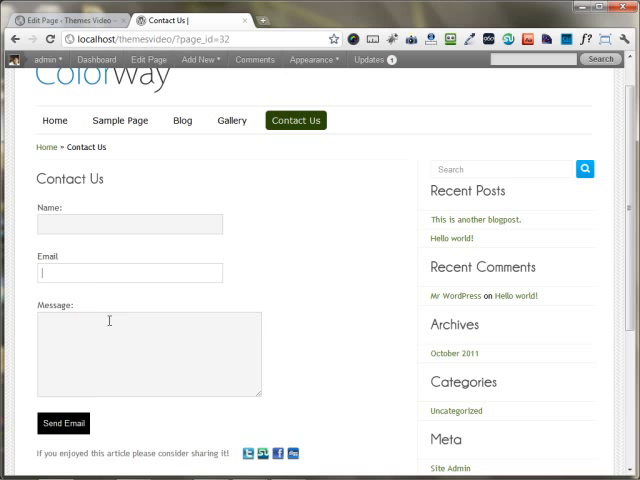
pyautogui.click(60, 20)
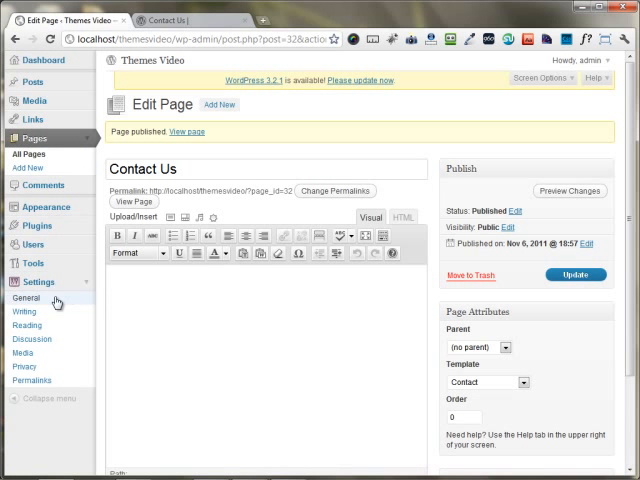
pyautogui.click(24, 298)
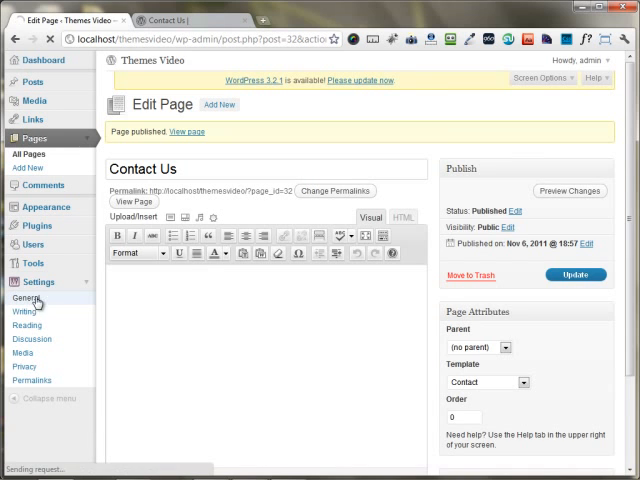
pyautogui.click(24, 298)
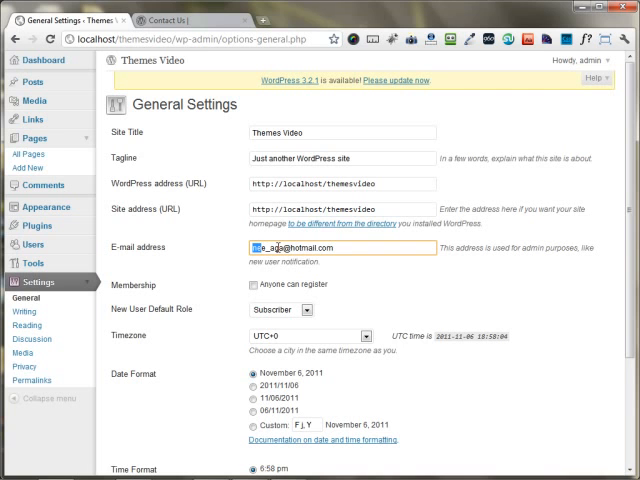
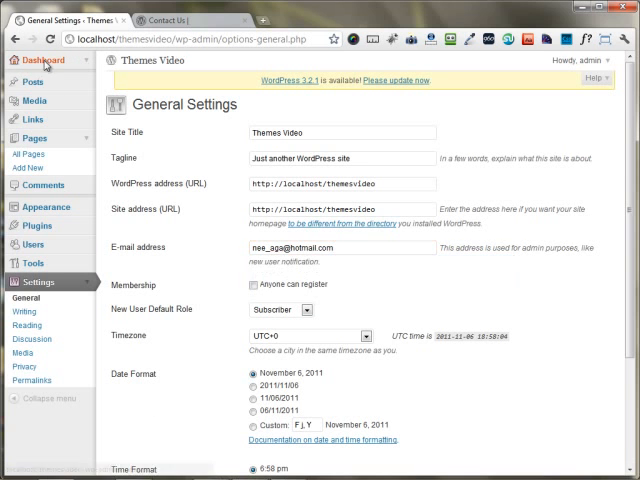
pyautogui.click(180, 20)
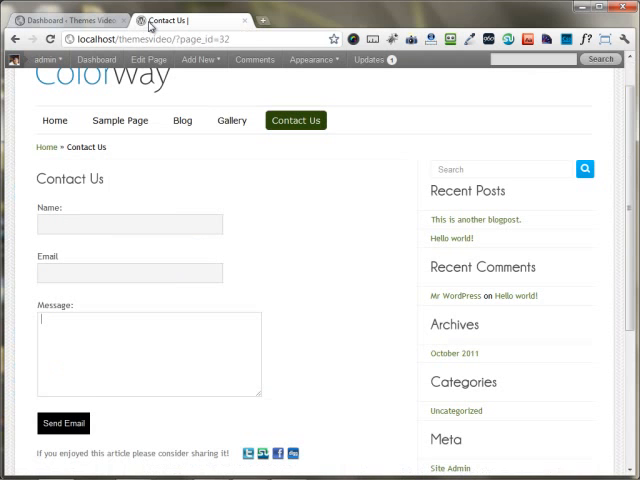